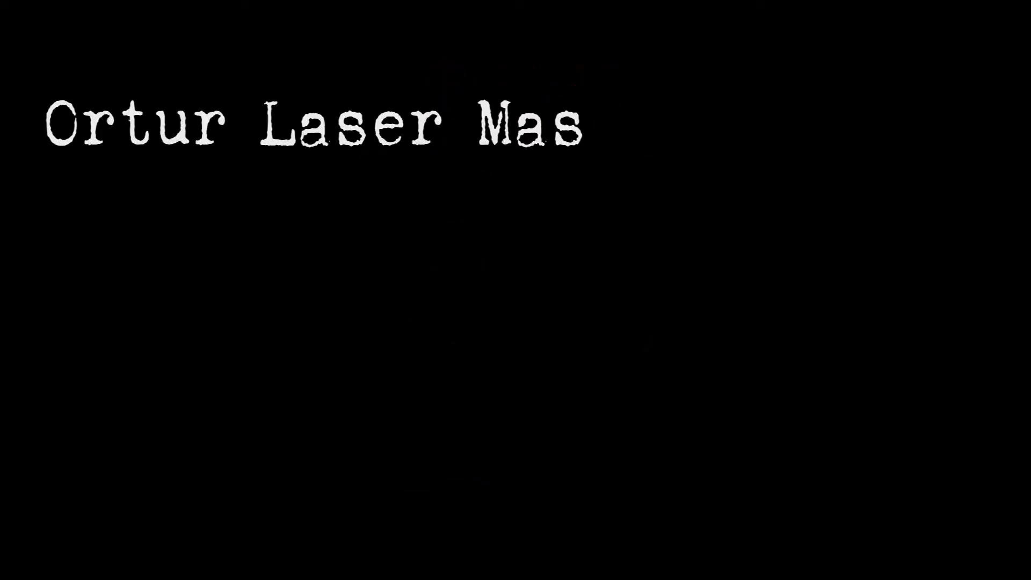
text(ter 2 - Leg Extesion for us)
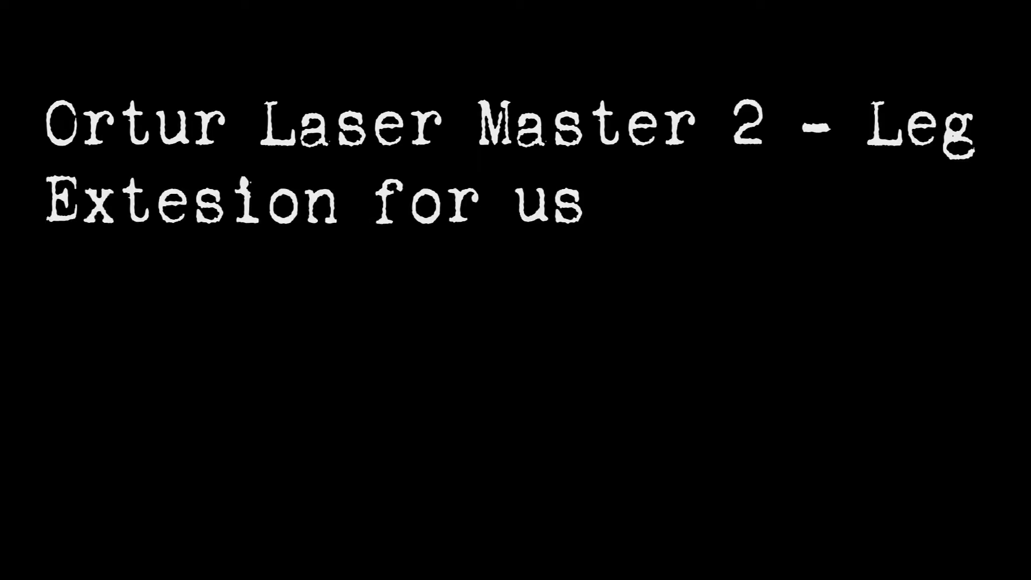